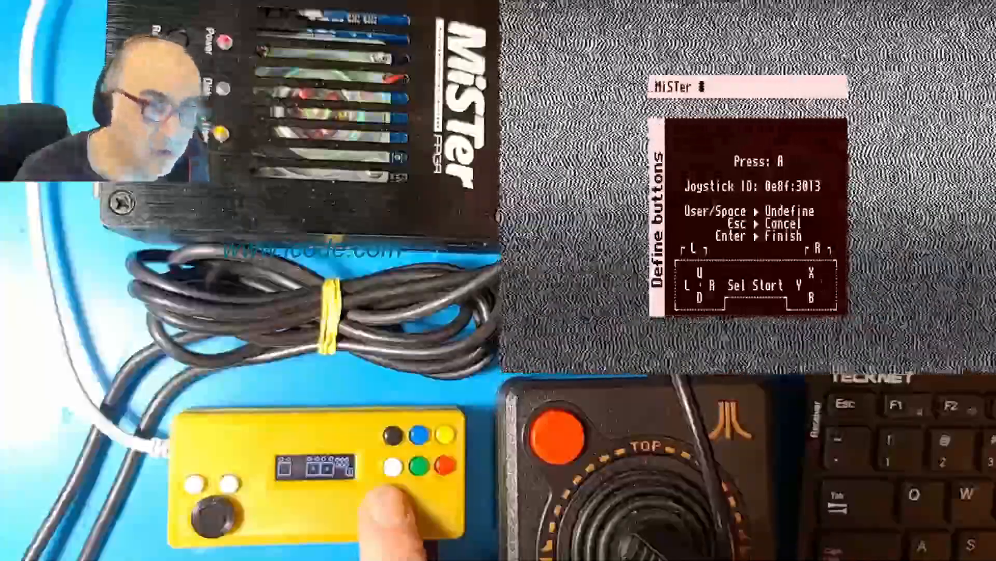
- Map controller 0e8f:3013's A button, advancing the definition prompt to B
click(560, 438)
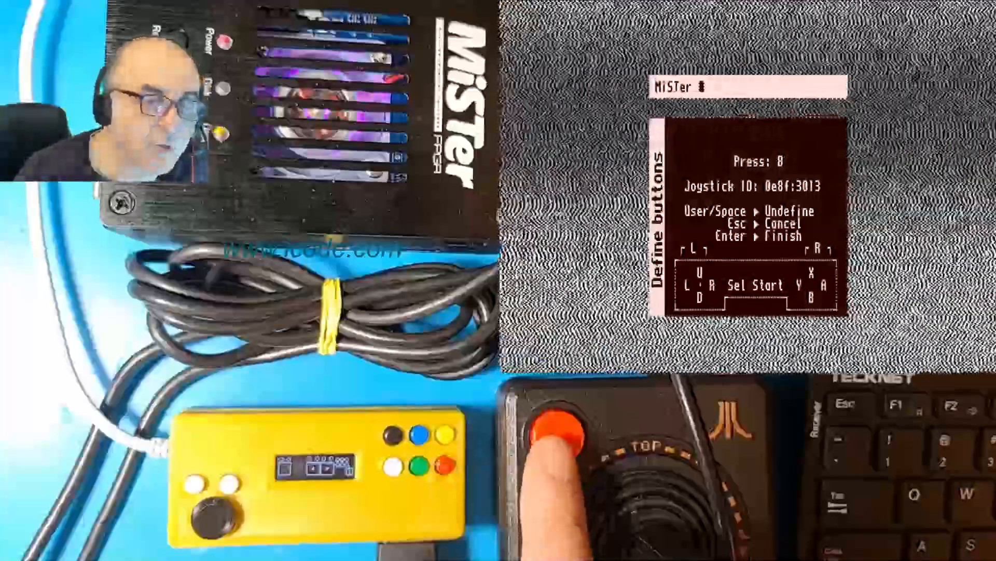